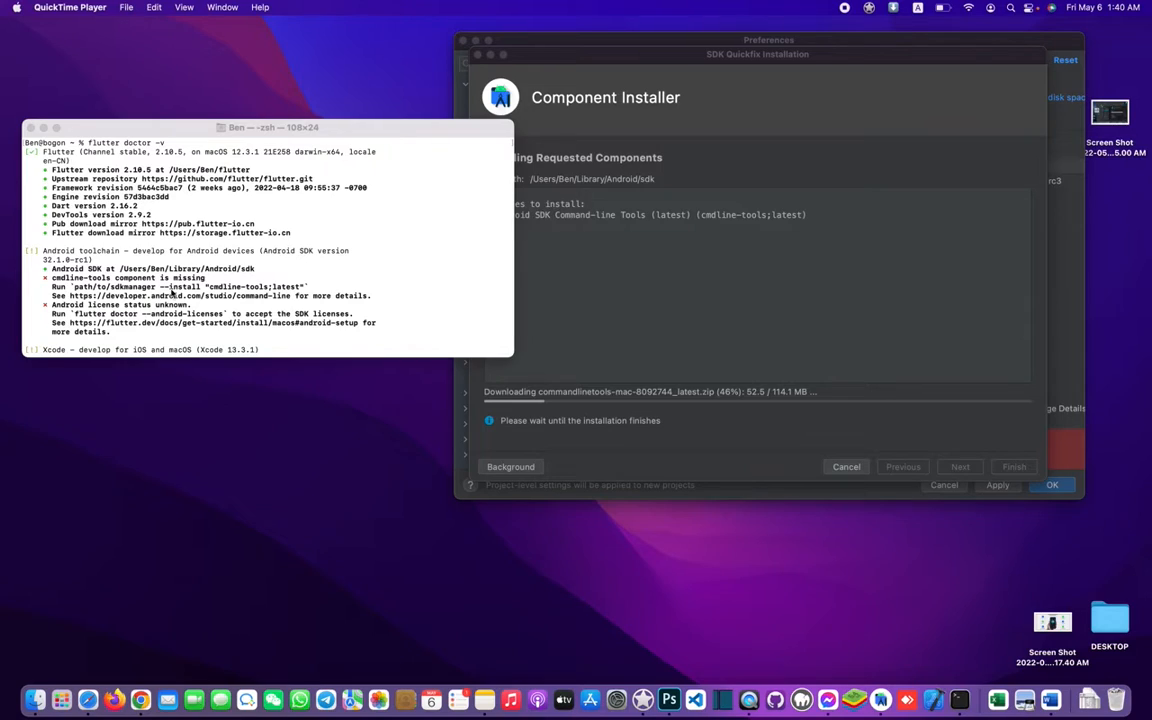
{"action": "mouse_move", "coordinate": [853, 699]}
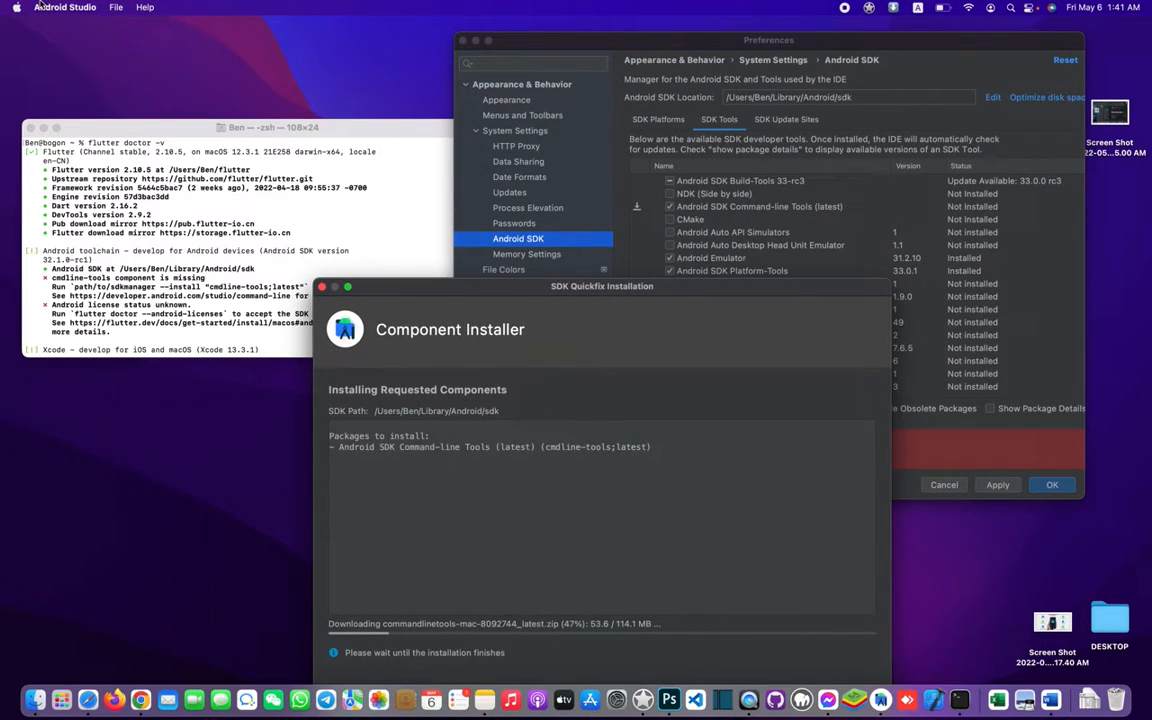
Keep the SDK Quickfix Installation dialog downloading commandlinetools past the halfway mark
{"action": "left_click", "coordinate": [65, 7]}
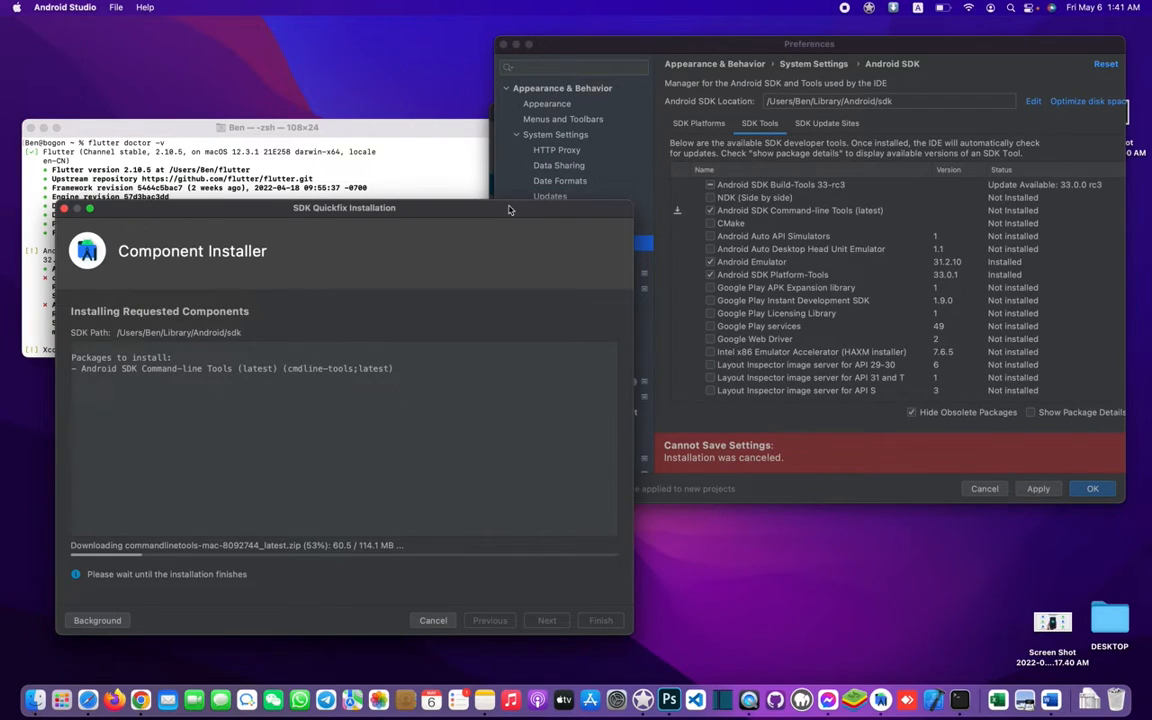
Drag the SDK Quickfix Installation dialog beside the Terminal output while the download continues
{"action": "left_click_drag", "start_coordinate": [344, 207], "coordinate": [772, 67]}
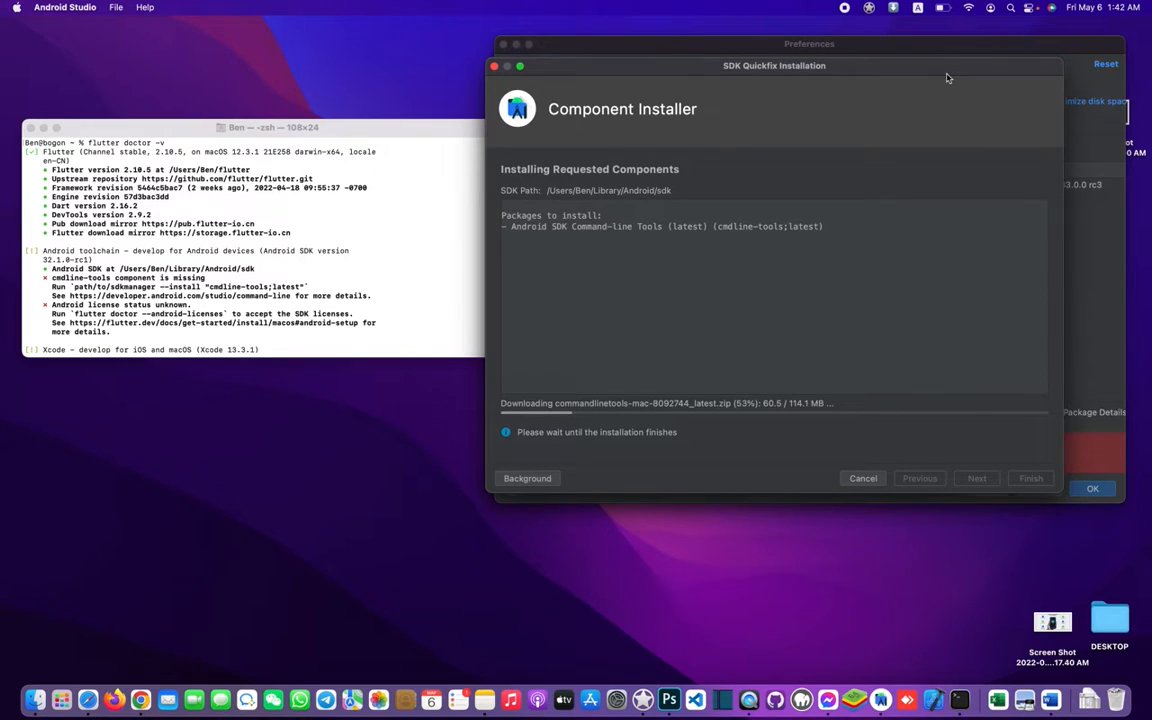
{"action": "mouse_move", "coordinate": [693, 76]}
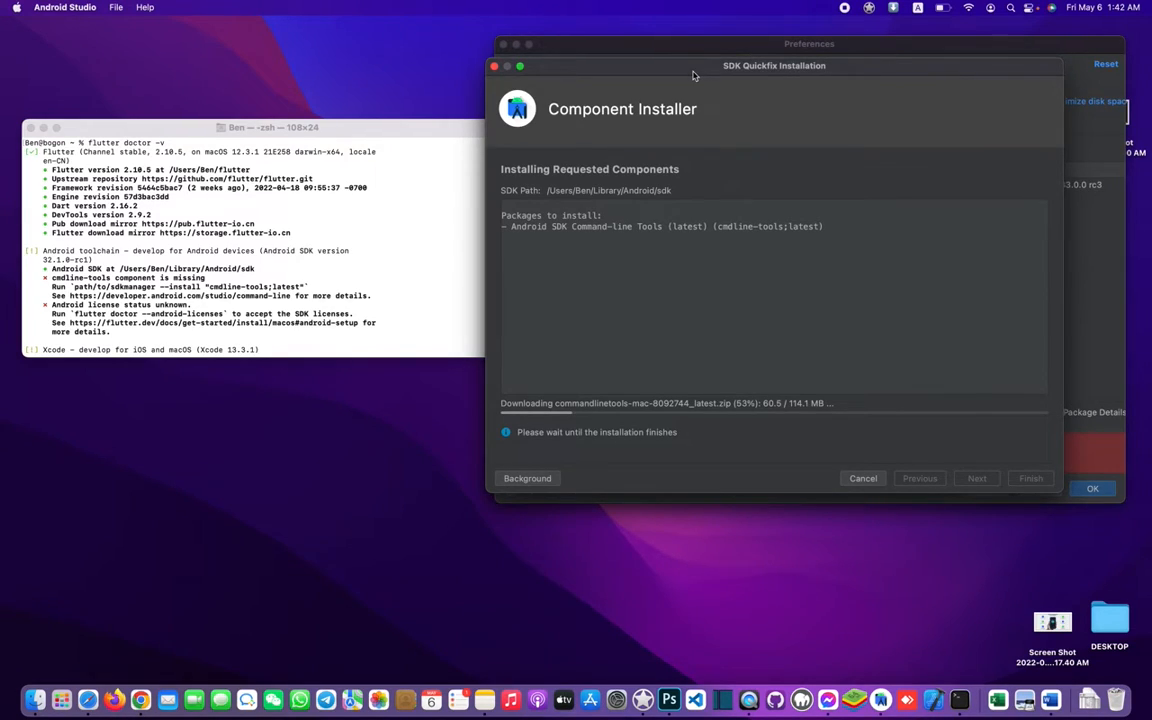
{"action": "mouse_move", "coordinate": [466, 90]}
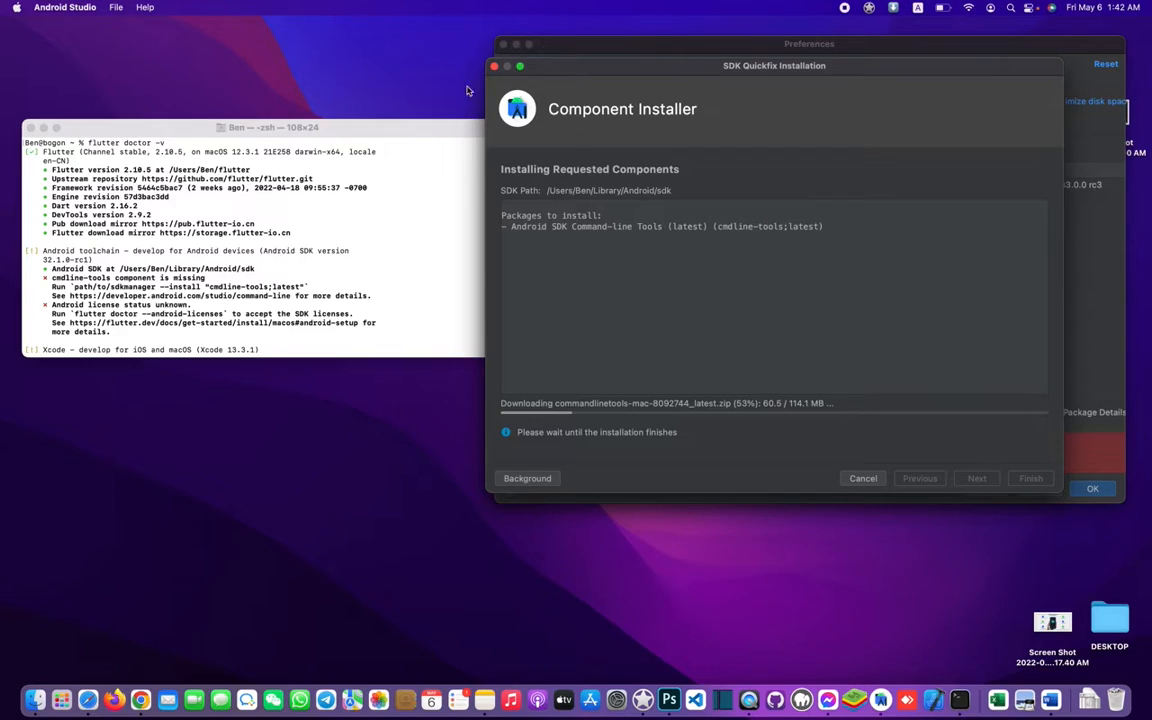
{"action": "mouse_move", "coordinate": [821, 318]}
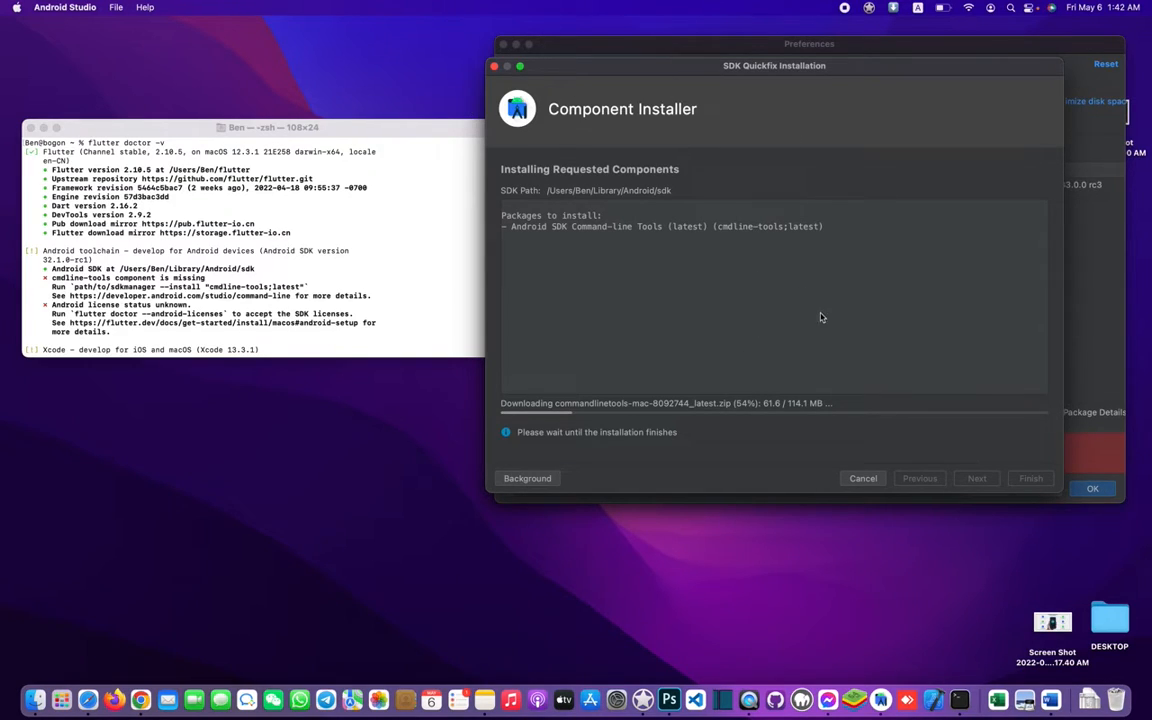
{"action": "mouse_move", "coordinate": [768, 5]}
{"action": "type", "text": "flutter doctor -v"}
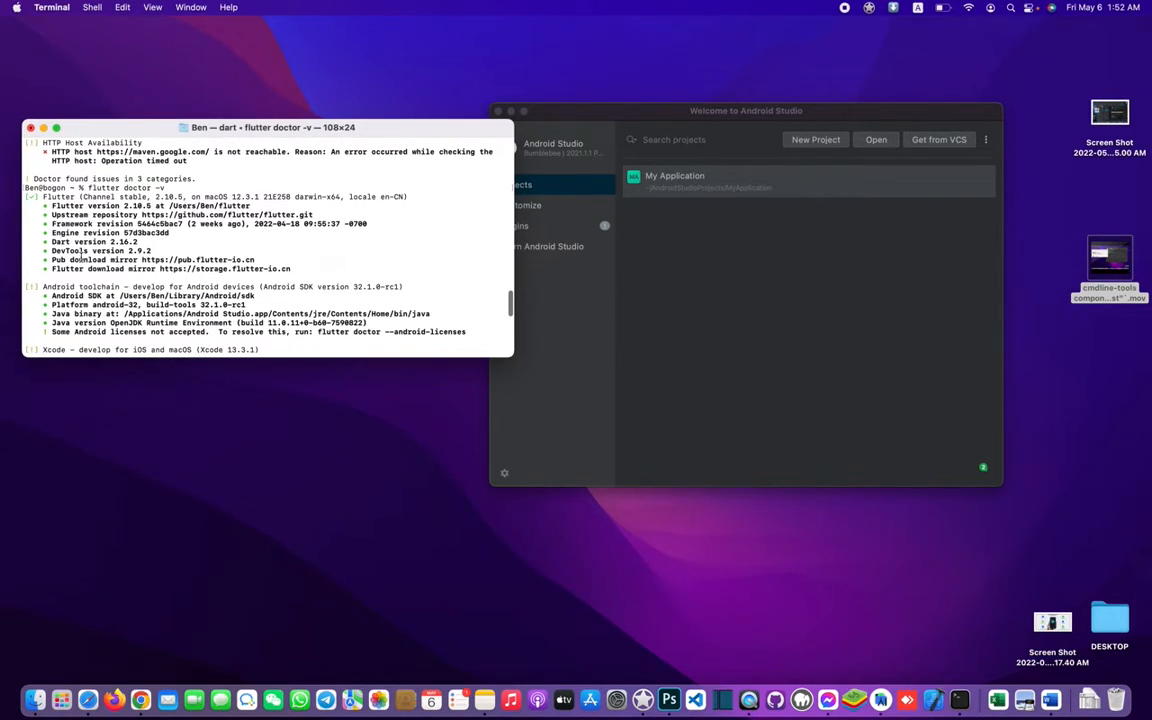
Scroll Terminal to the flutter doctor -v report showing cmdline-tools missing
{"action": "scroll", "scroll_direction": "down", "scroll_amount": 3}
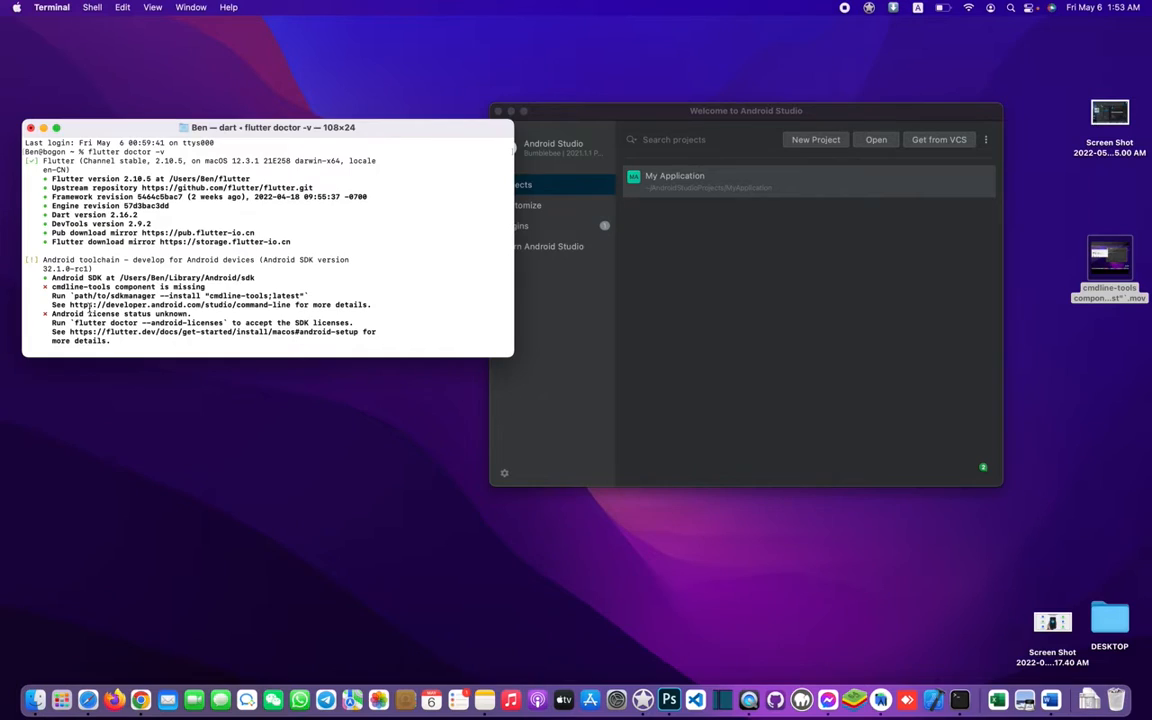
Copy the suggested `flutter doctor --android-licenses` command from the Terminal output
{"action": "double_click", "coordinate": [148, 322]}
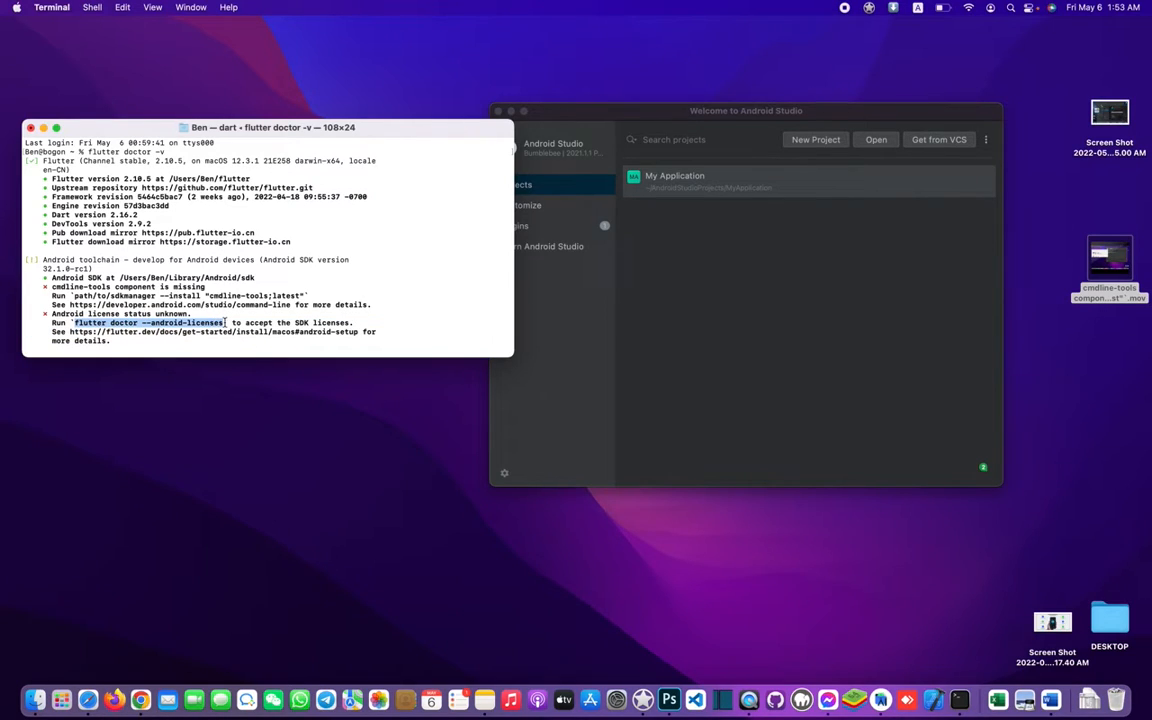
{"action": "right_click", "coordinate": [215, 322]}
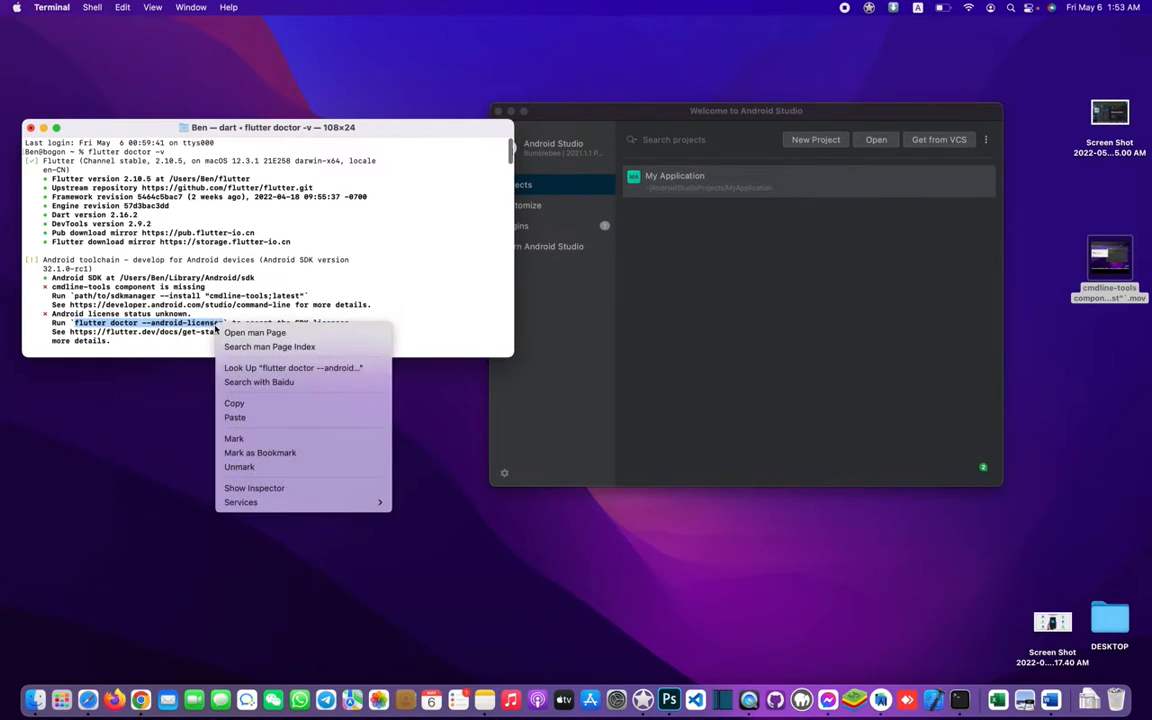
{"action": "left_click", "coordinate": [115, 310]}
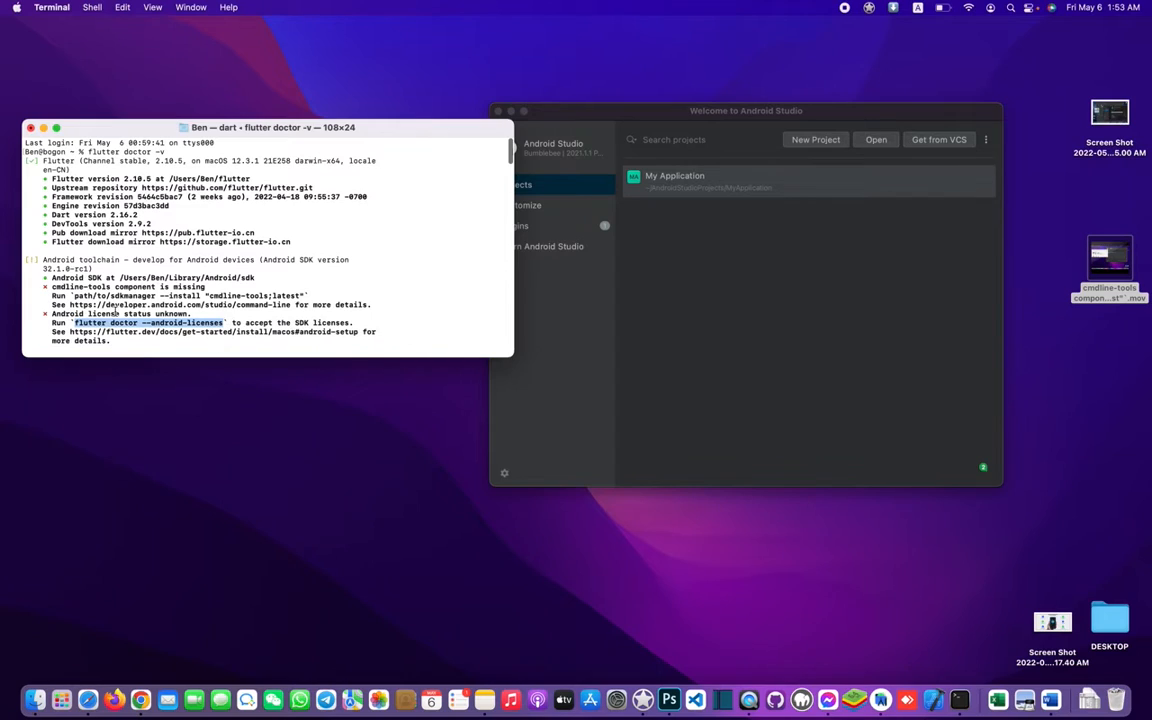
{"action": "key", "text": "Return"}
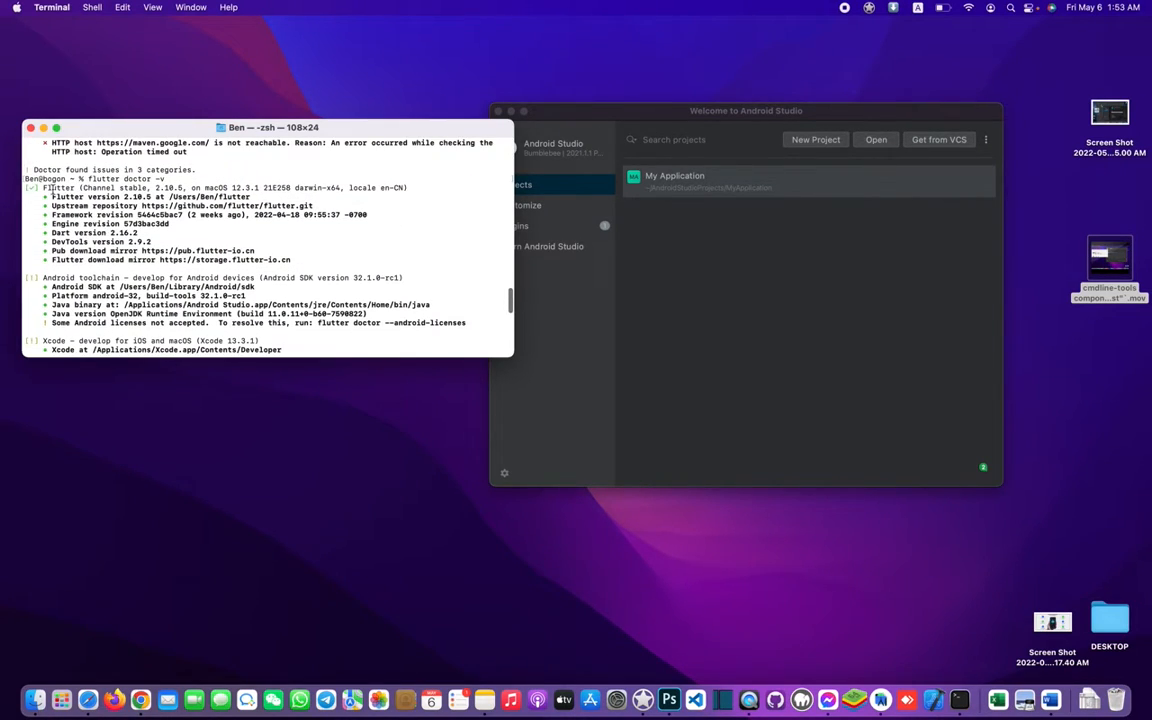
Run flutter doctor --android-licenses, answer y, and read the first Google license agreement
{"action": "scroll", "scroll_direction": "down", "scroll_amount": 3}
{"action": "type", "text": "flutter doctor --android-licenses"}
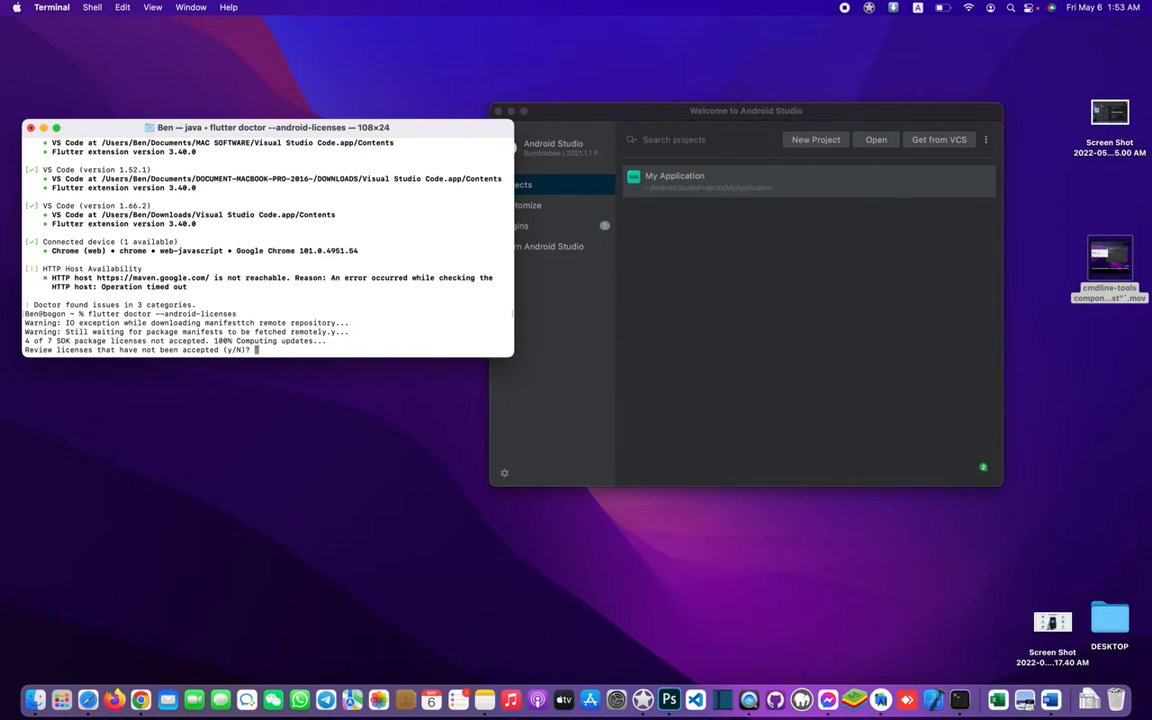
{"action": "type", "text": "y"}
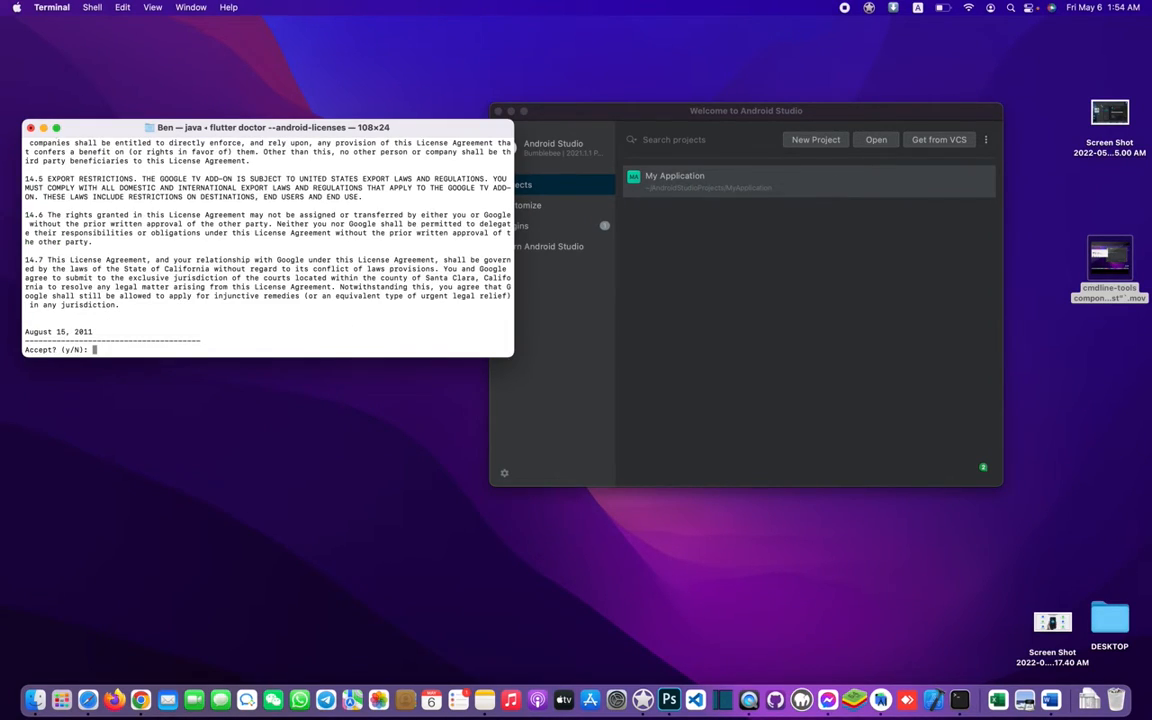